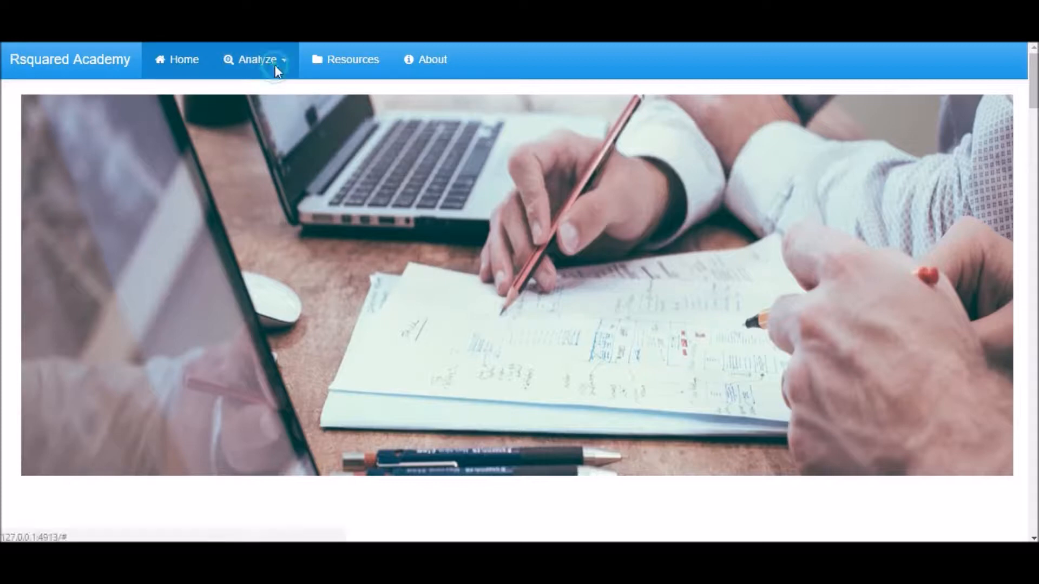
# - Go to the Inference tests area from the Analyze menu
pyautogui.click(257, 59)
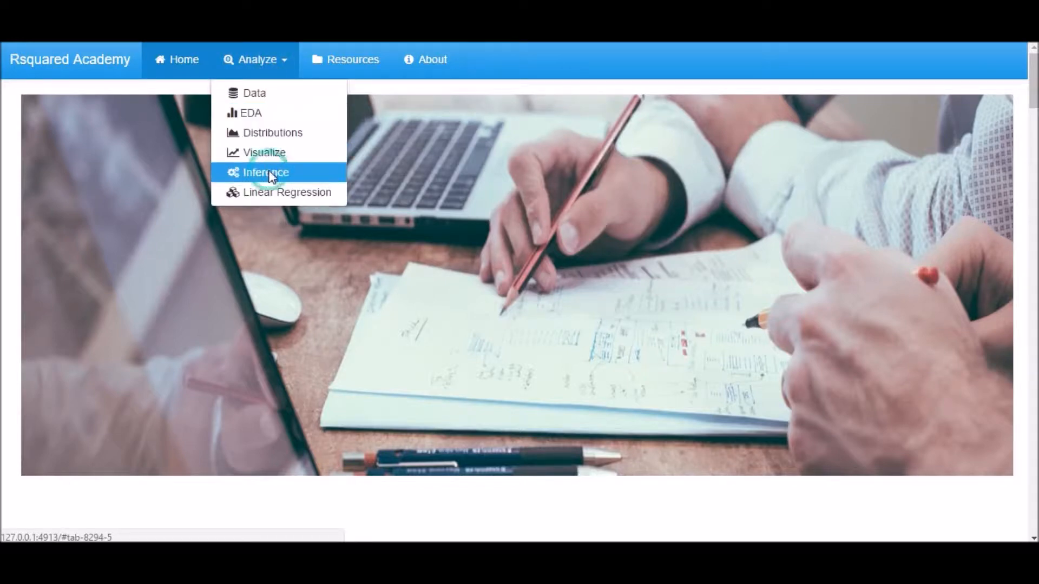
pyautogui.click(264, 172)
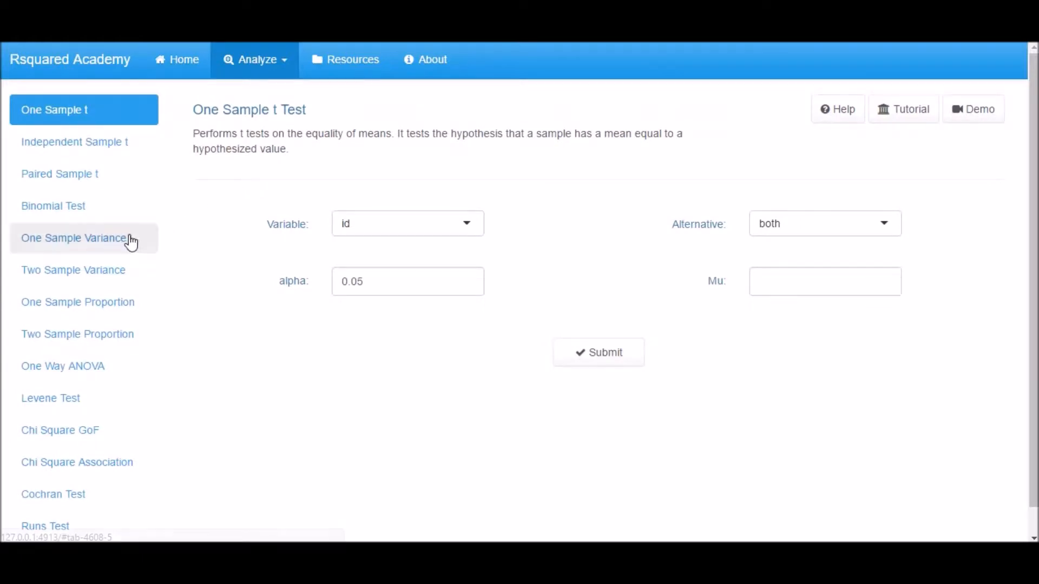
# - Choose the One Sample Variance test with read as the tested variable
pyautogui.click(74, 238)
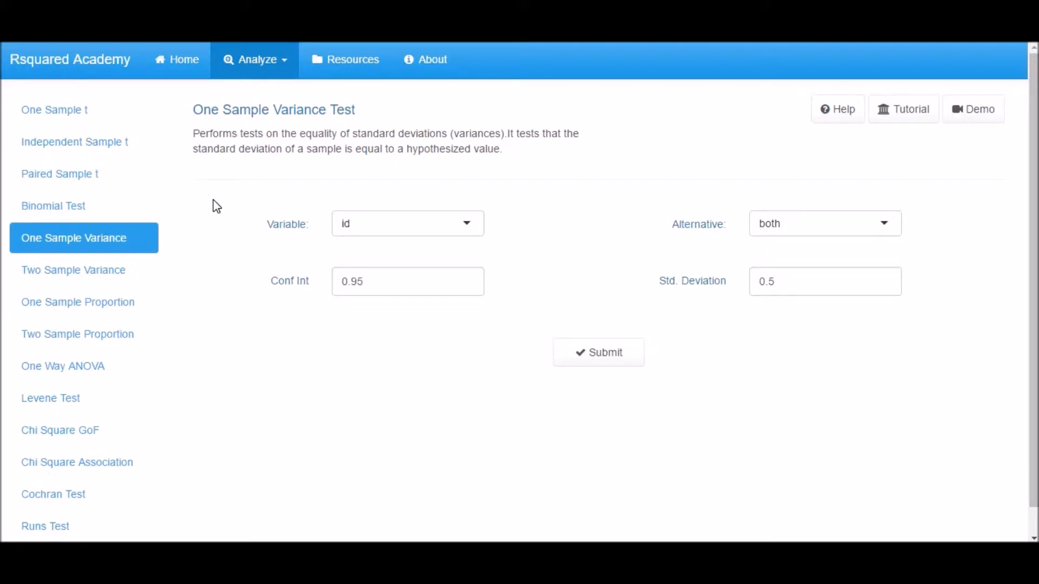
pyautogui.click(407, 224)
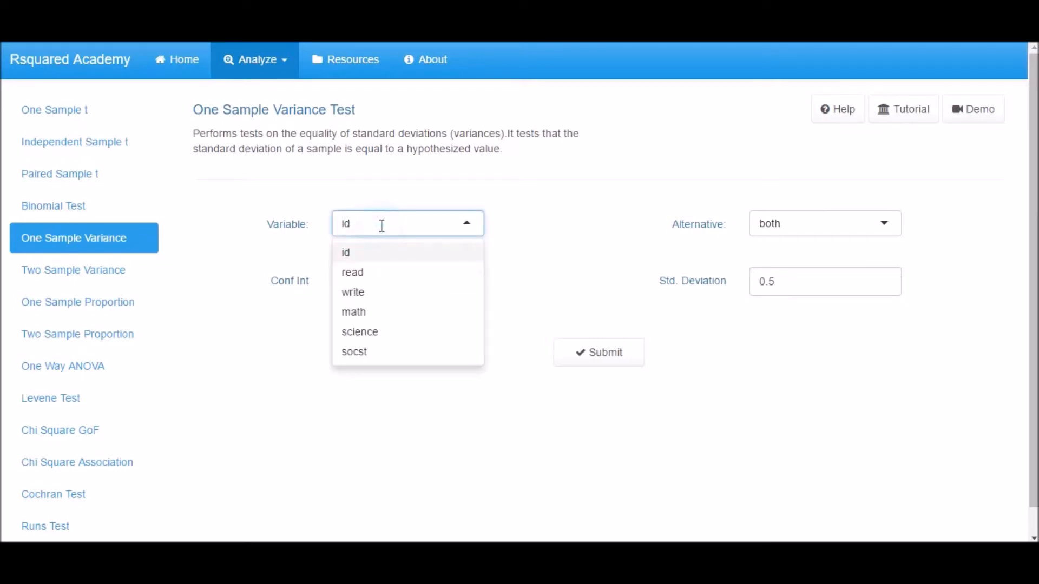
pyautogui.click(353, 272)
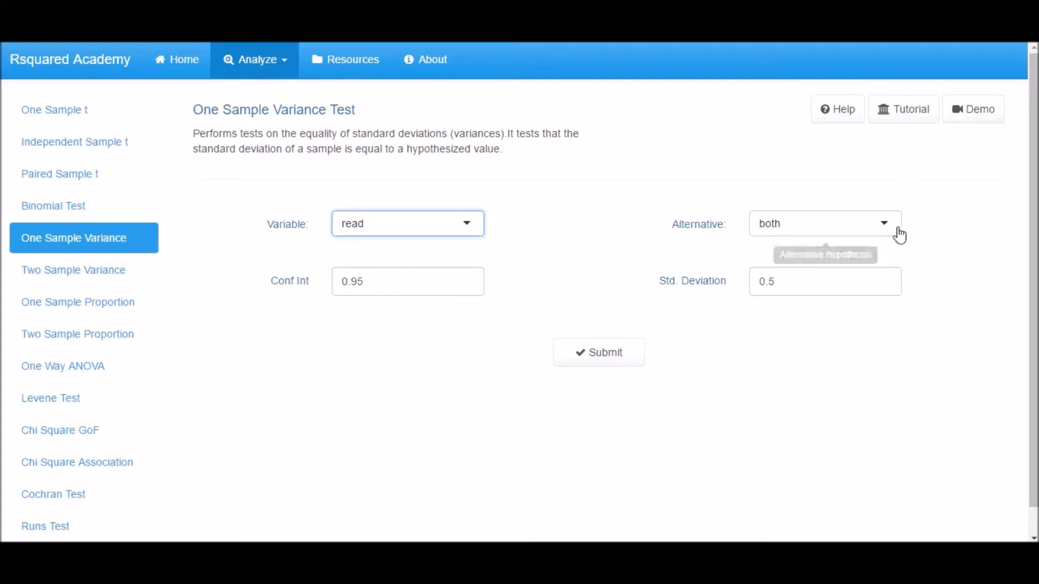
# - Keep 'both' as the alternative and set the hypothesized standard deviation to 5
pyautogui.click(823, 223)
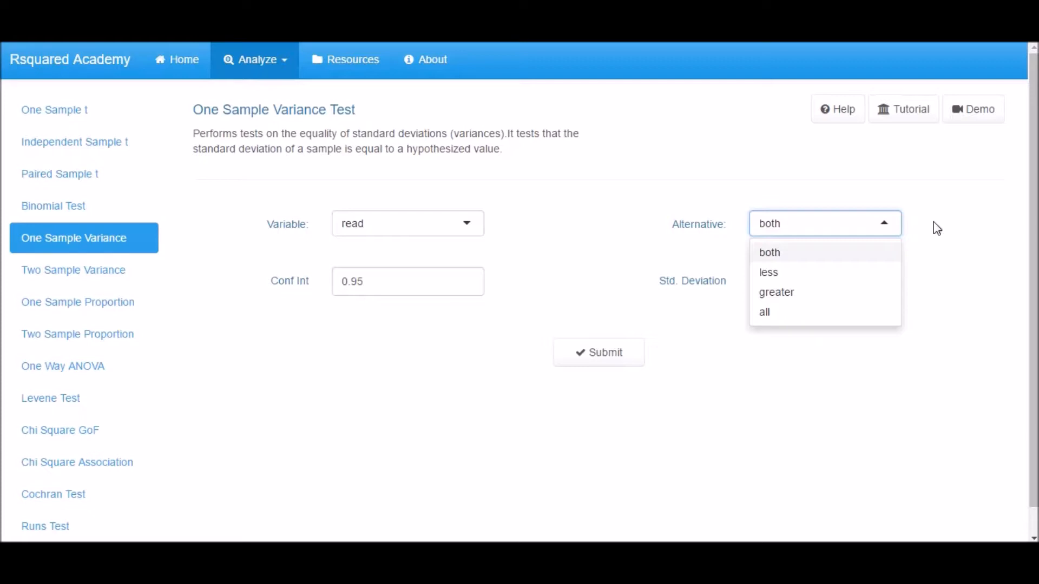
pyautogui.click(769, 253)
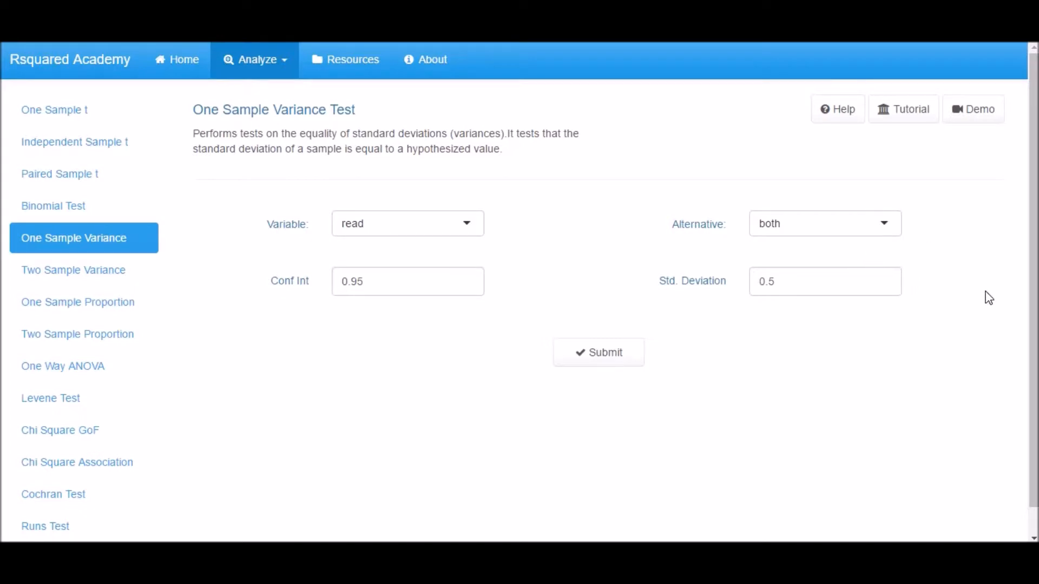
pyautogui.click(824, 281)
pyautogui.write('5')
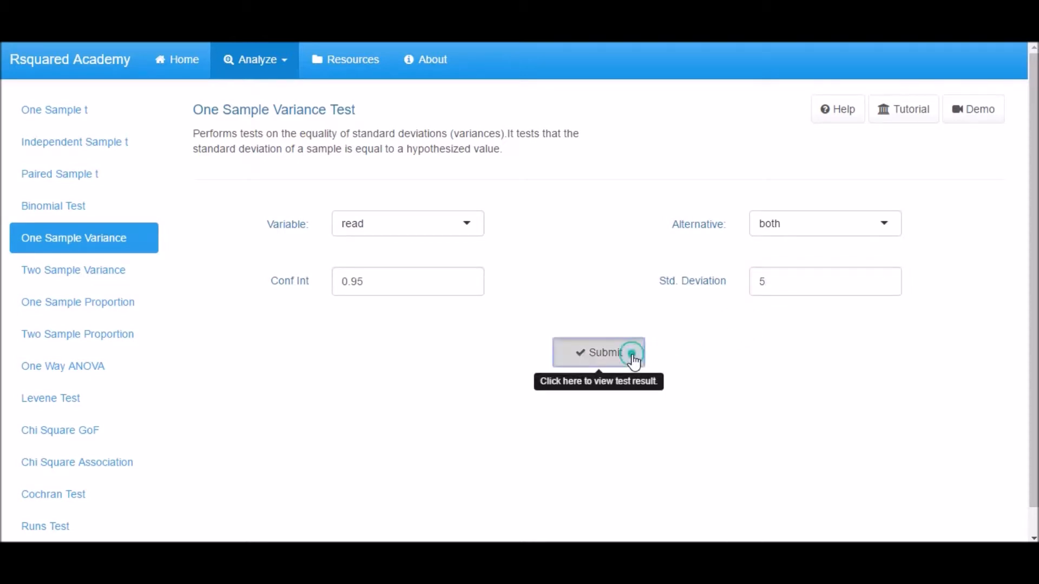
# - Submit the two-tailed test and view read's statistics and chi-square 836.771, significance 0.0000
pyautogui.click(598, 352)
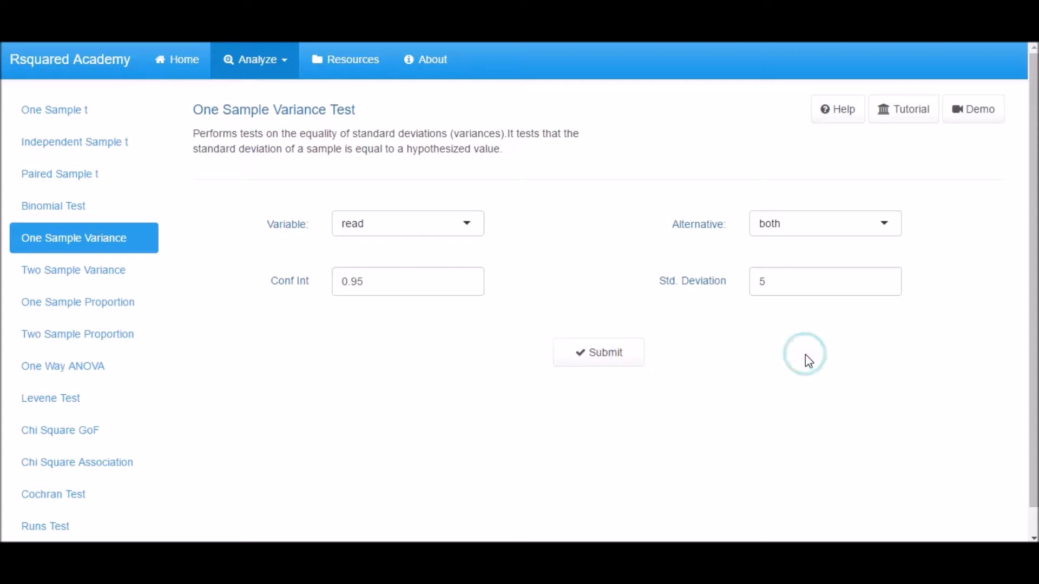
pyautogui.click(597, 352)
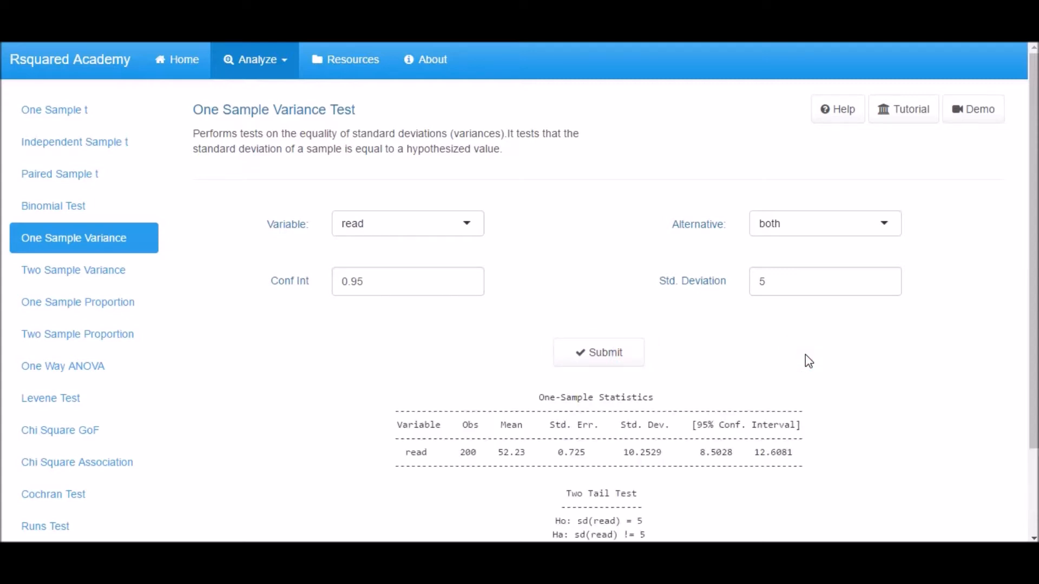
pyautogui.scroll(-3)
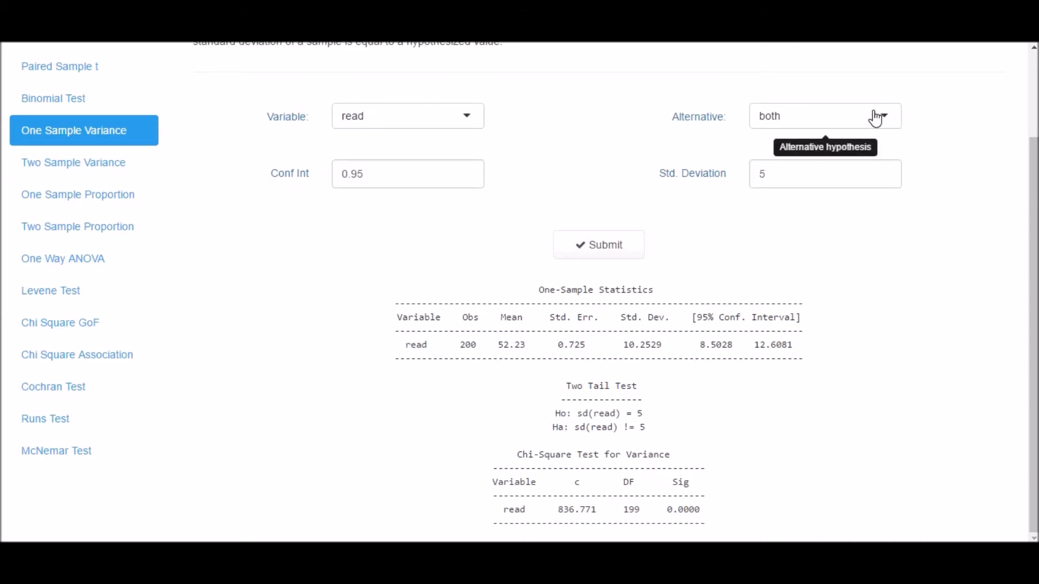
# - Rerun with the less alternative, then with all alternatives to report every tail's p-value
pyautogui.click(824, 116)
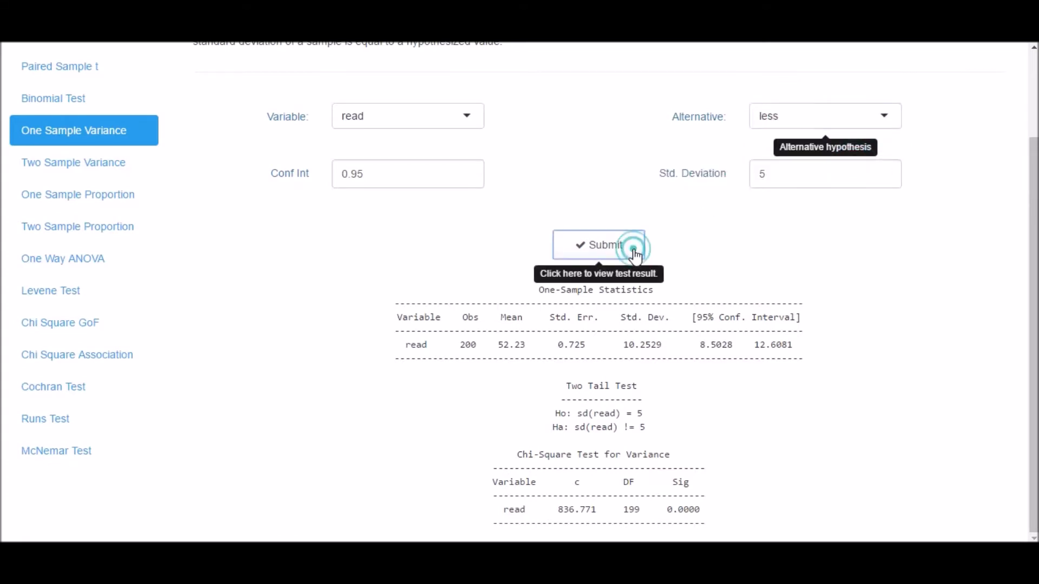
pyautogui.click(597, 245)
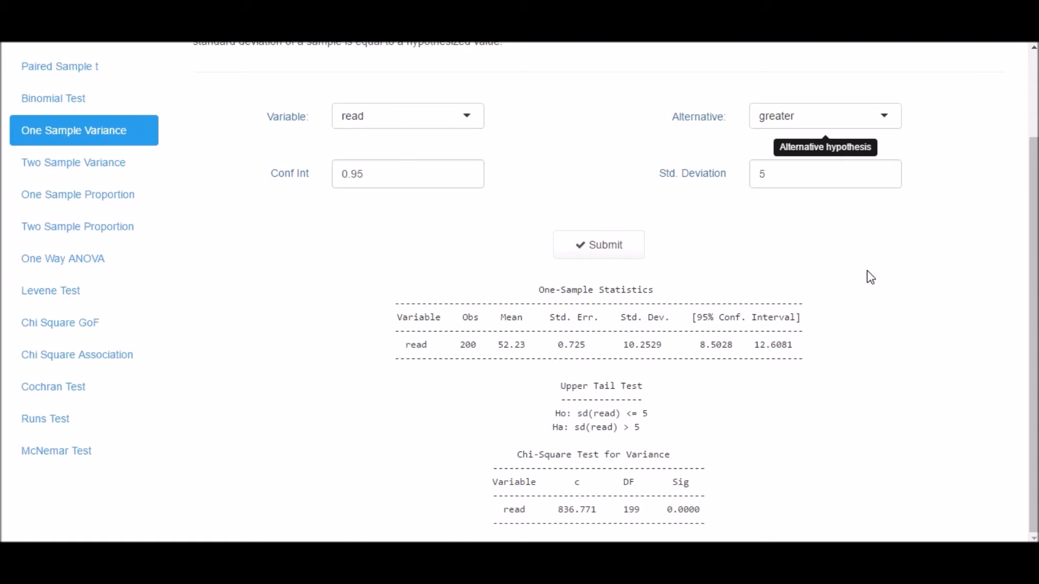
pyautogui.click(824, 116)
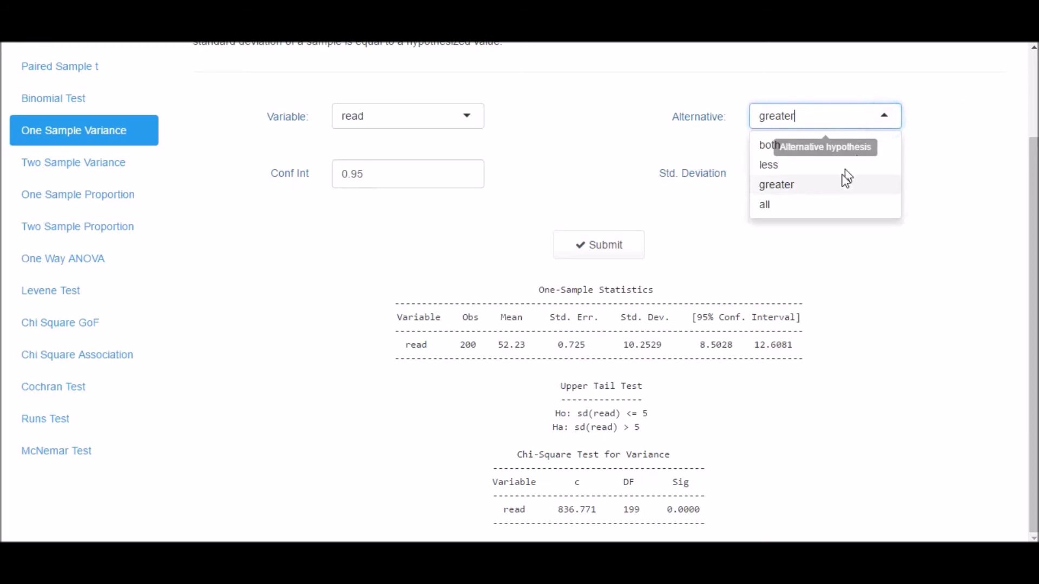
pyautogui.click(764, 205)
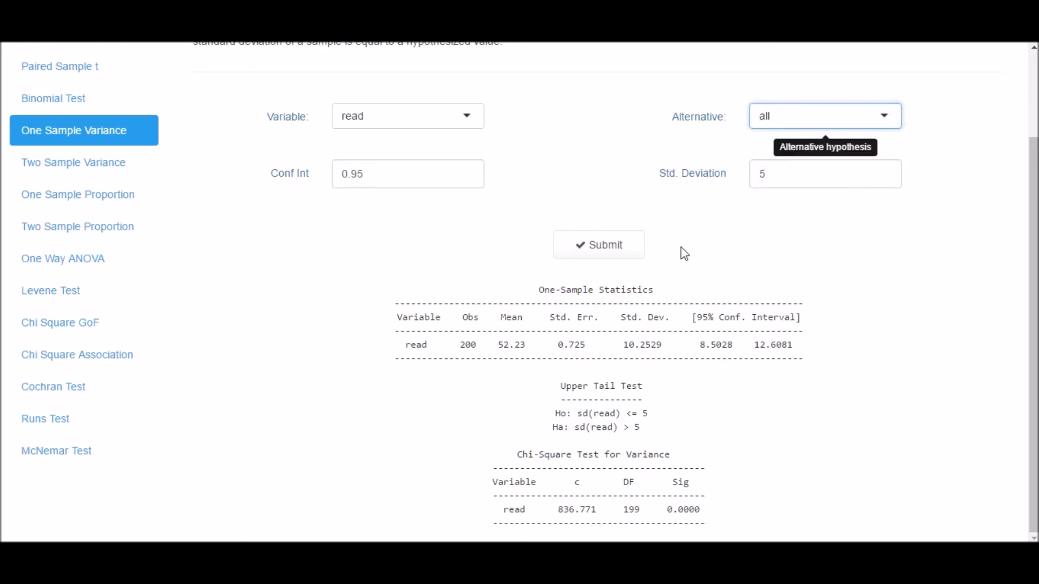
pyautogui.scroll(3)
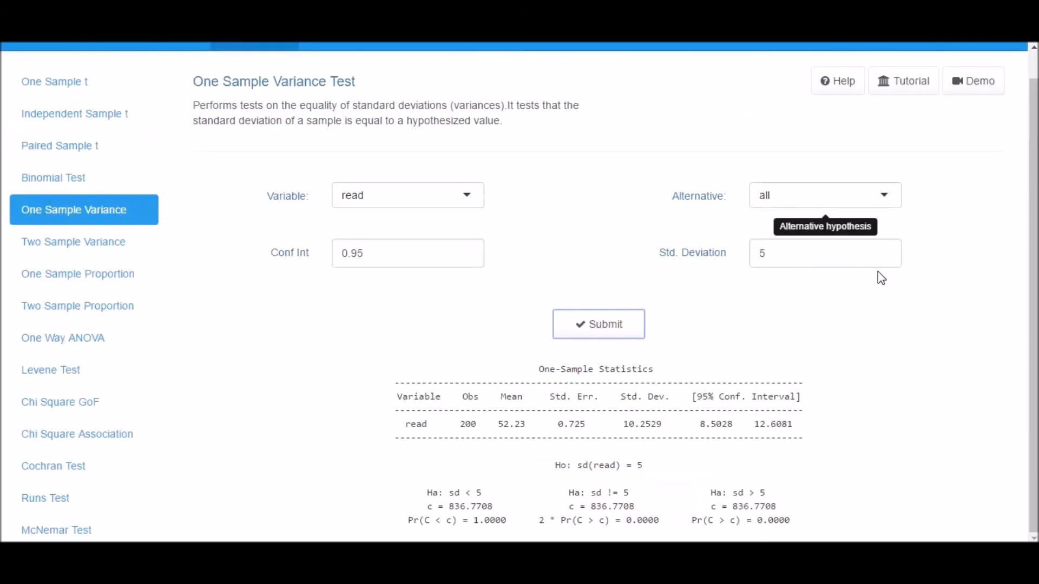